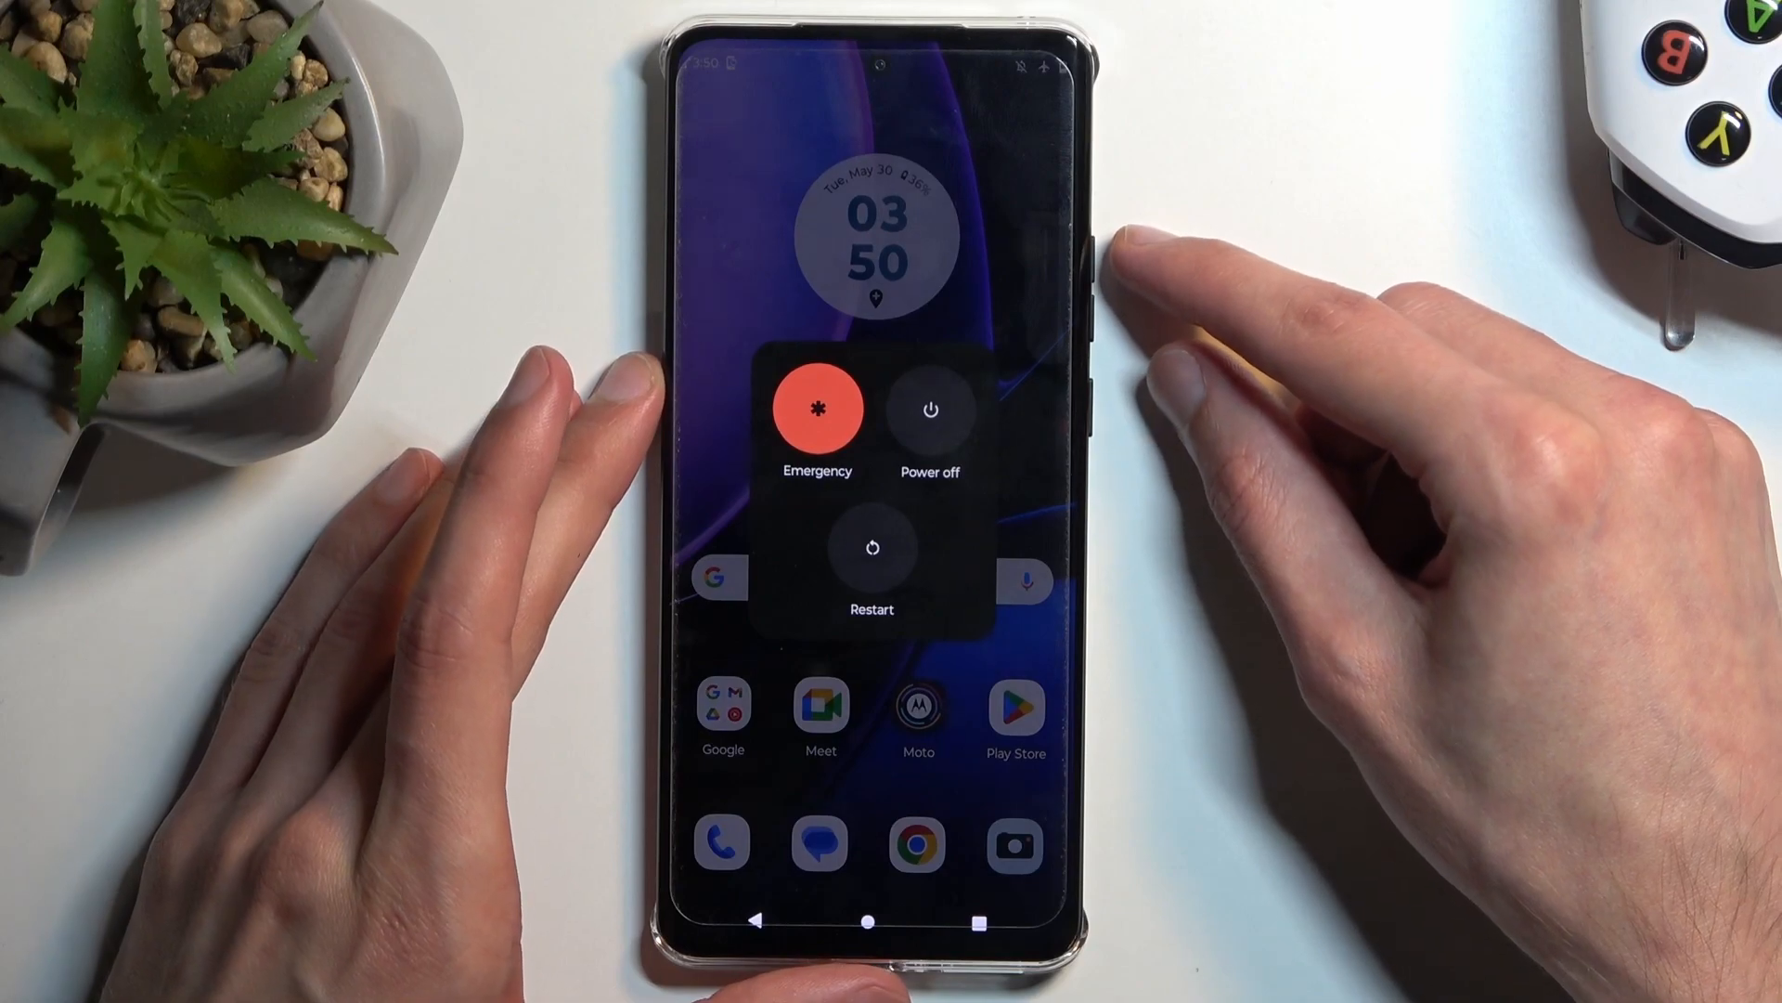
Choose Power off from the power menu to shut the phone down completely
left_click(929, 408)
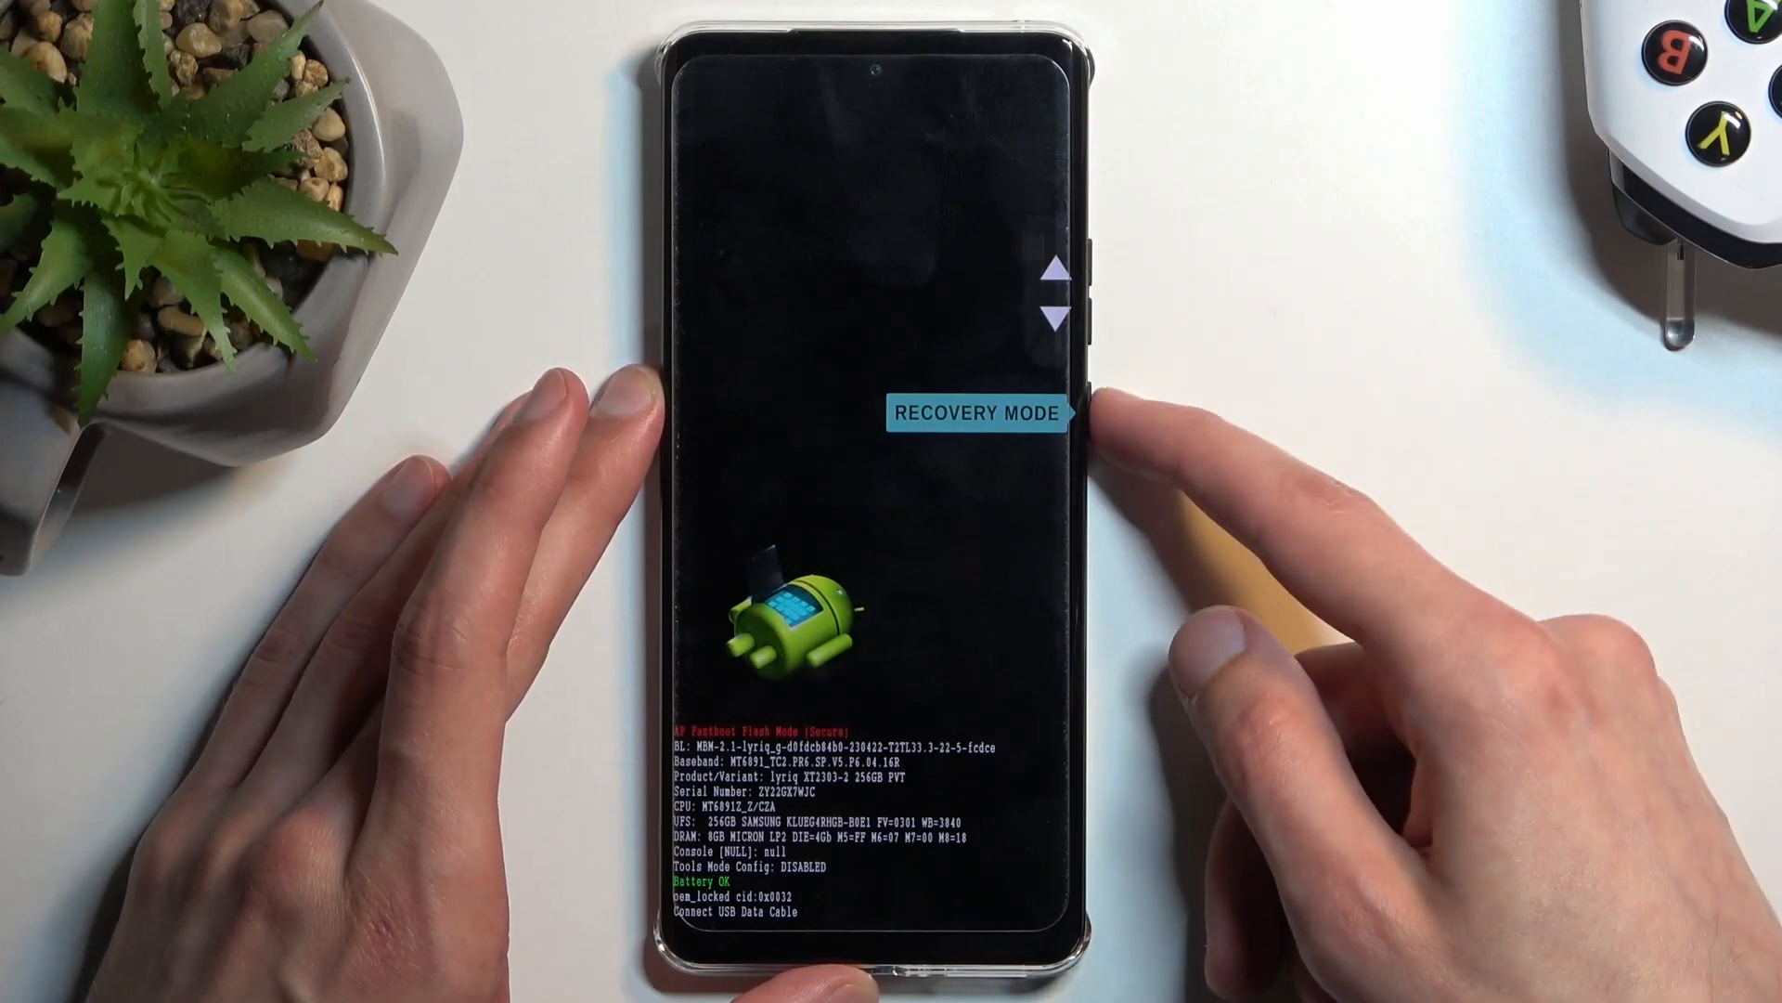
From Recovery Mode, highlight Enter fastboot and confirm so the phone restarts into fastbootd
left_click(1092, 408)
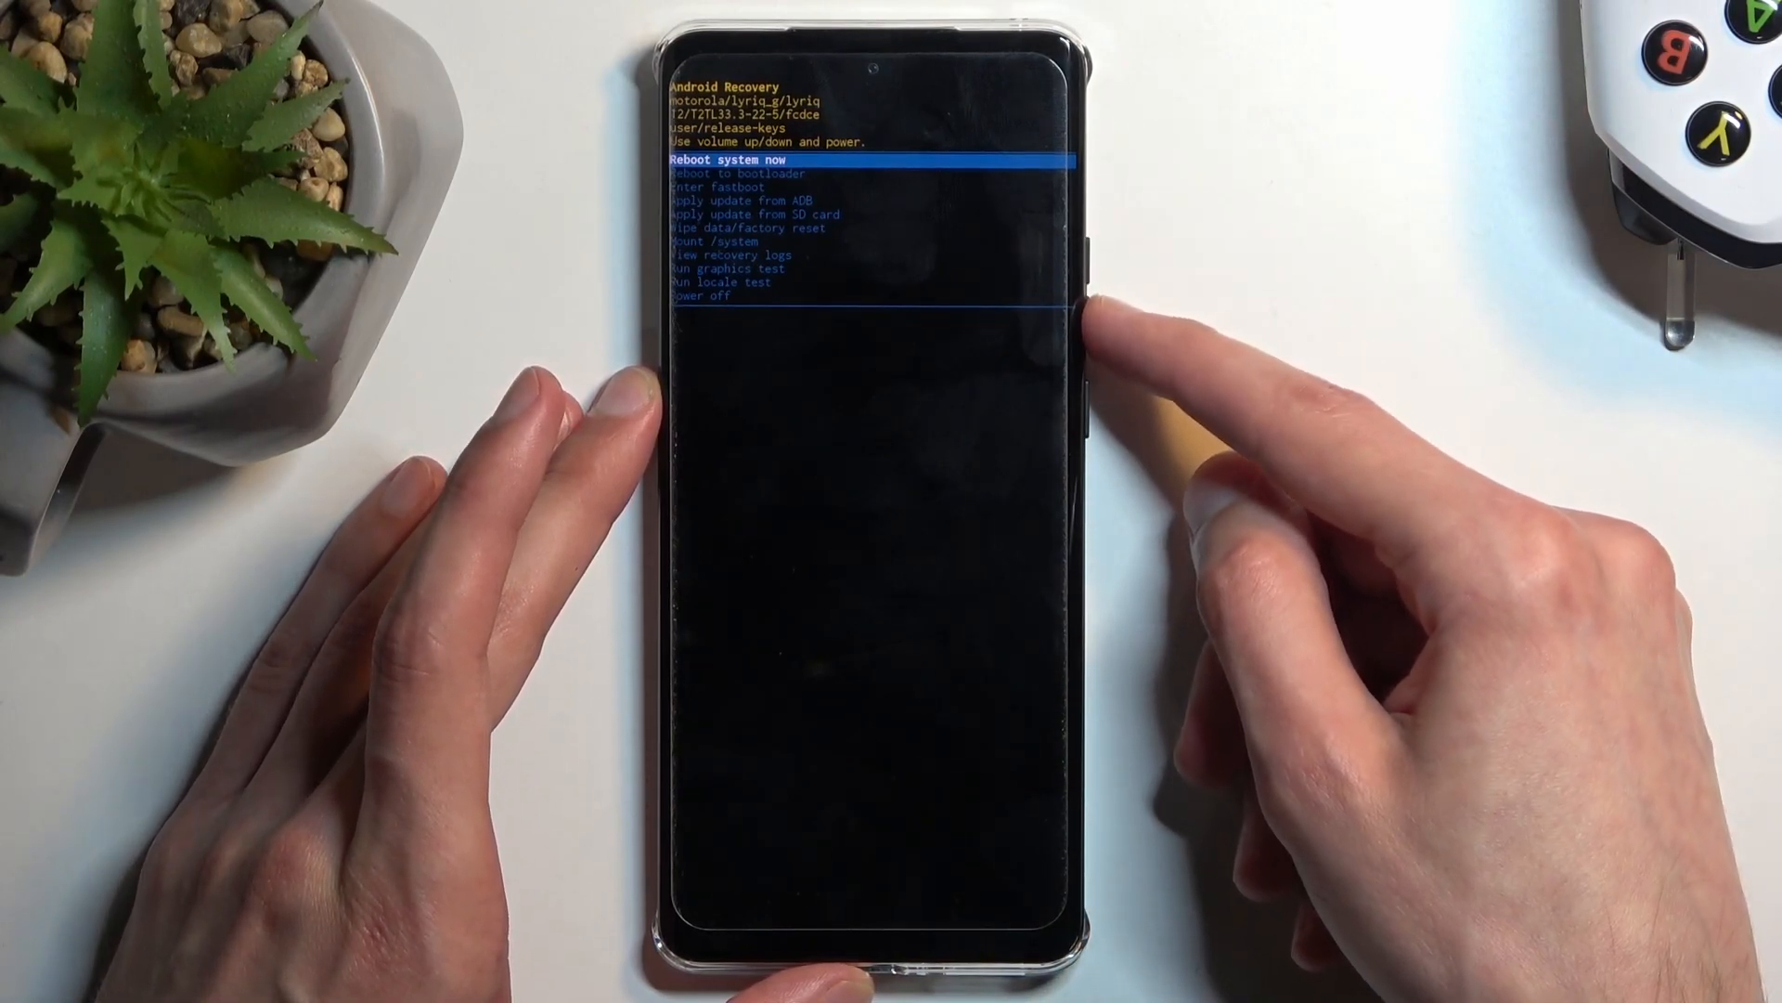
key("volumedown")
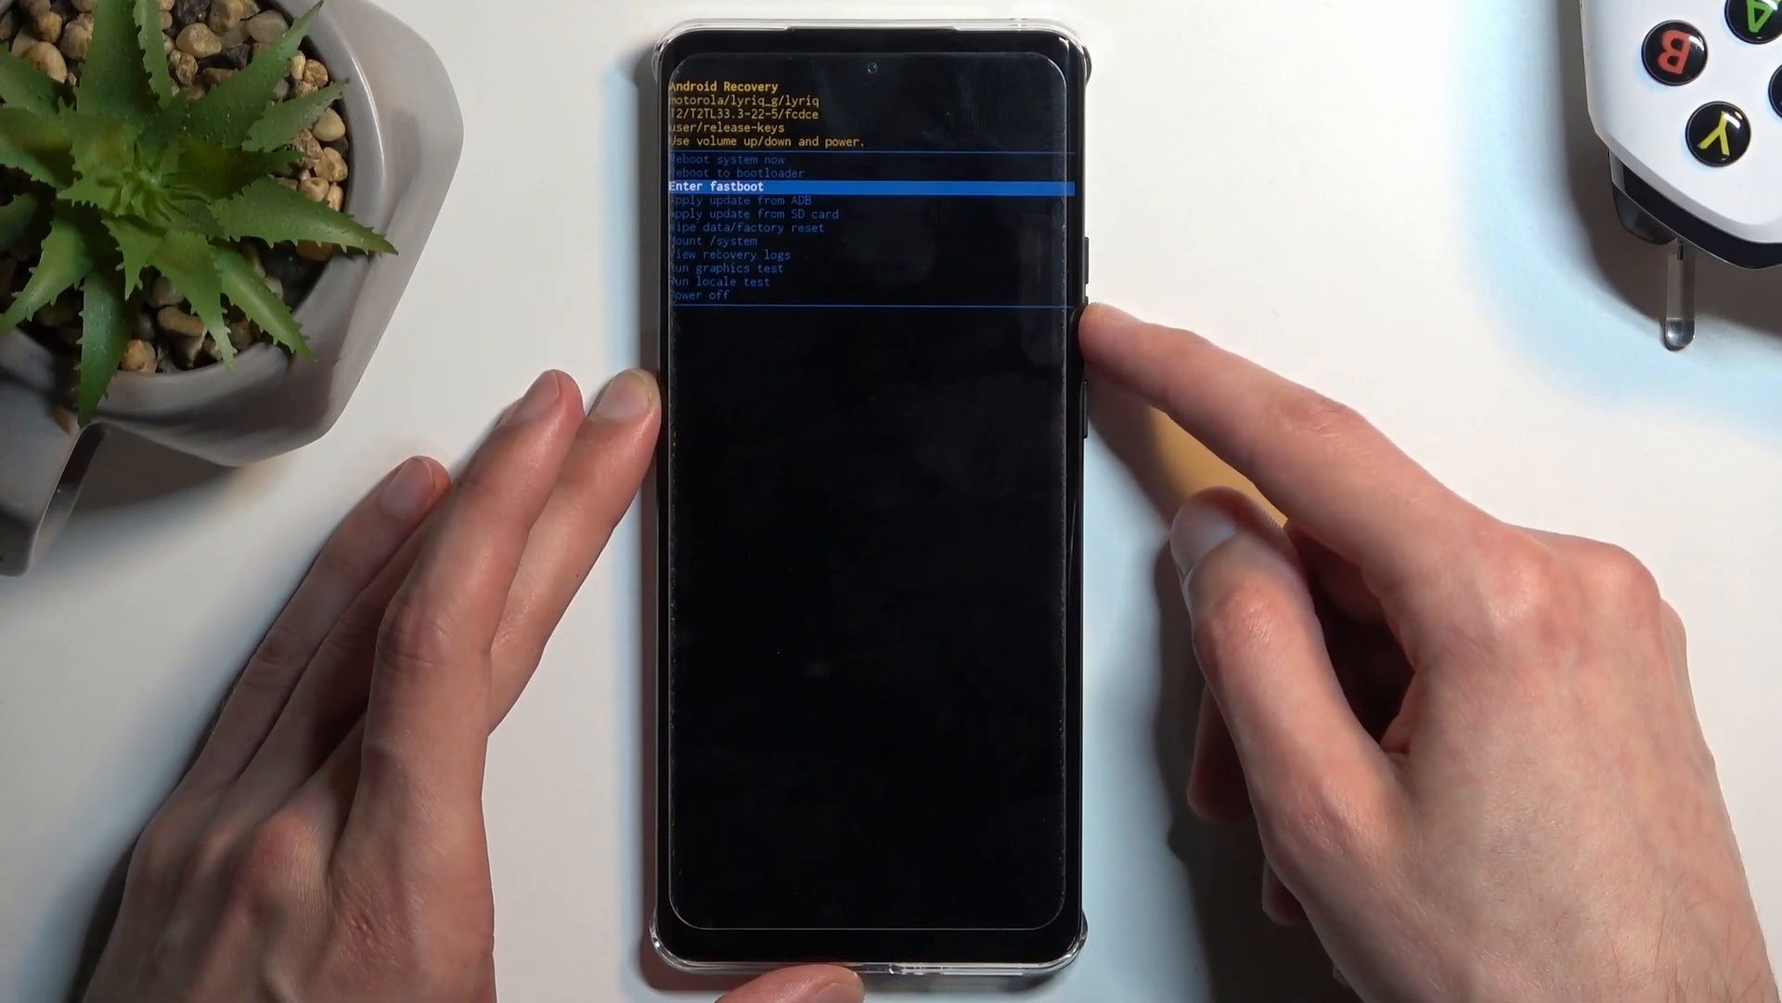
left_click(1090, 317)
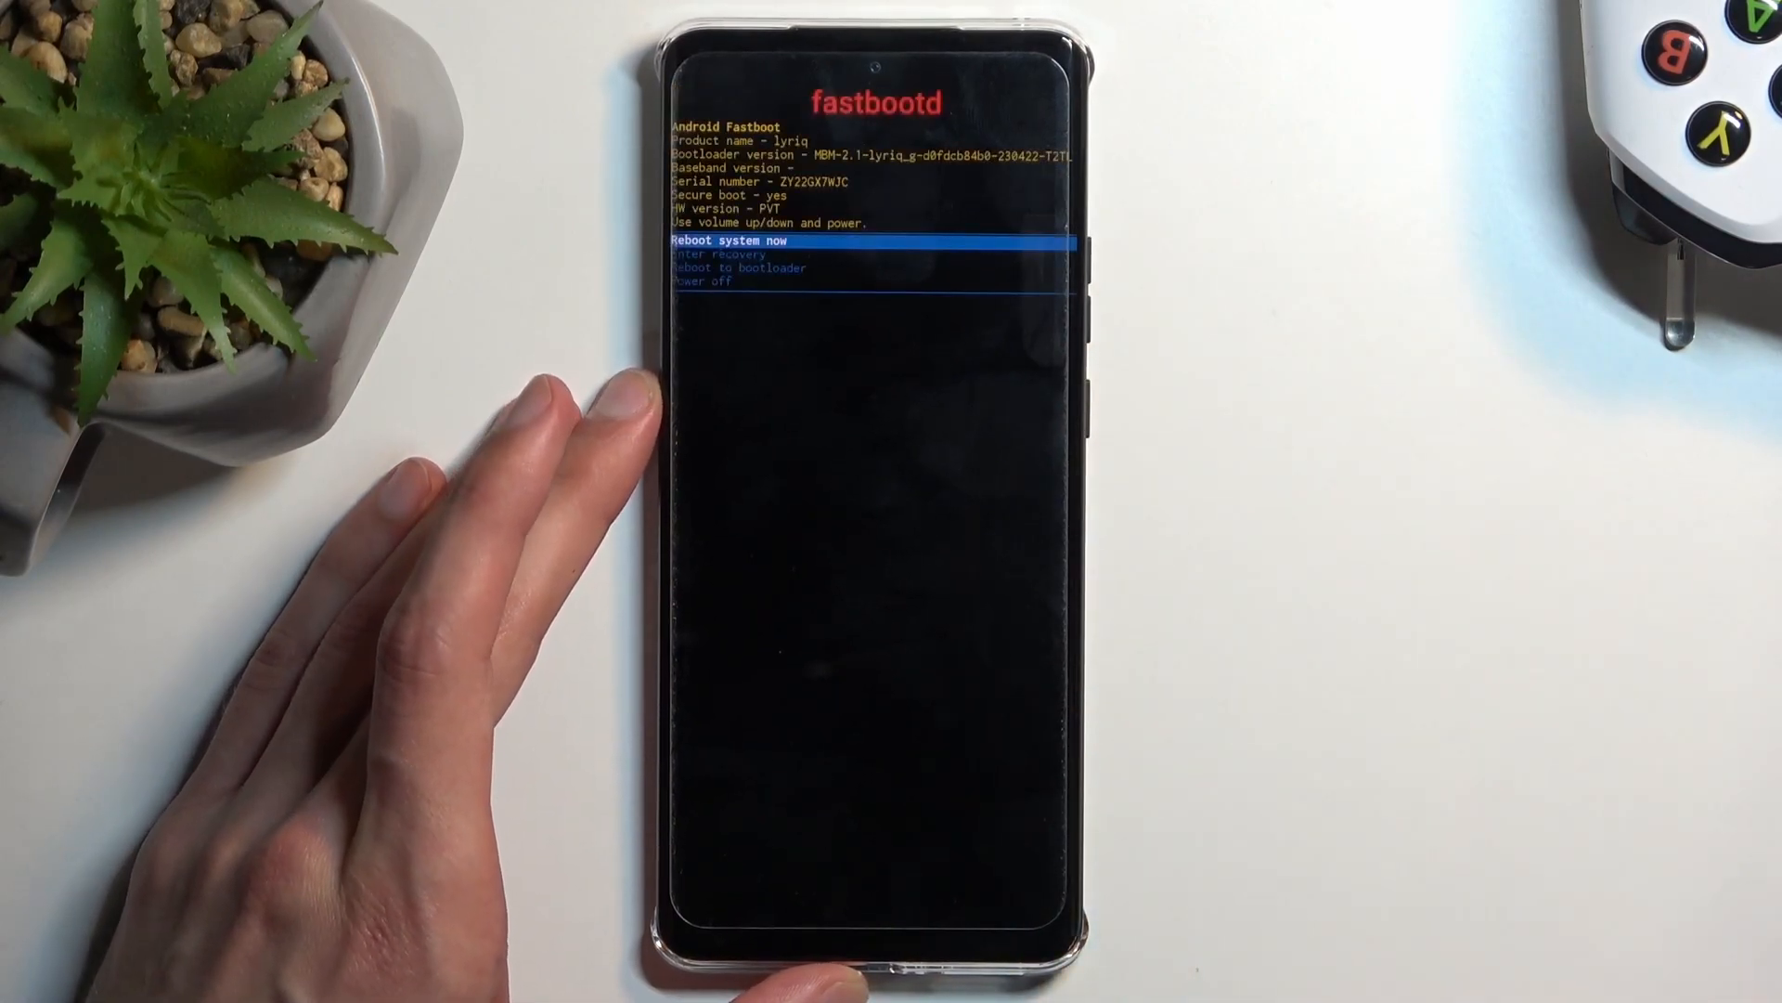